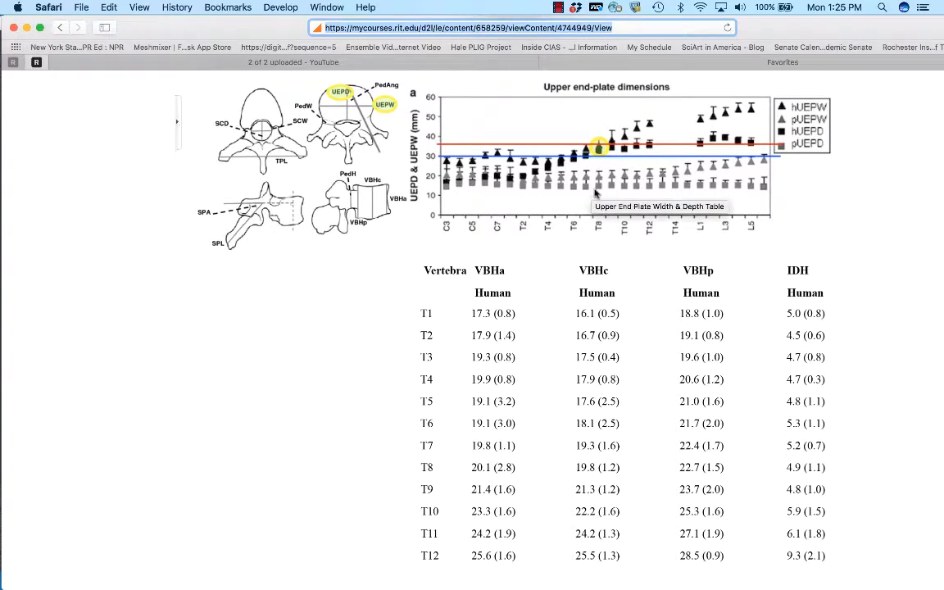
mouse_move(332, 105)
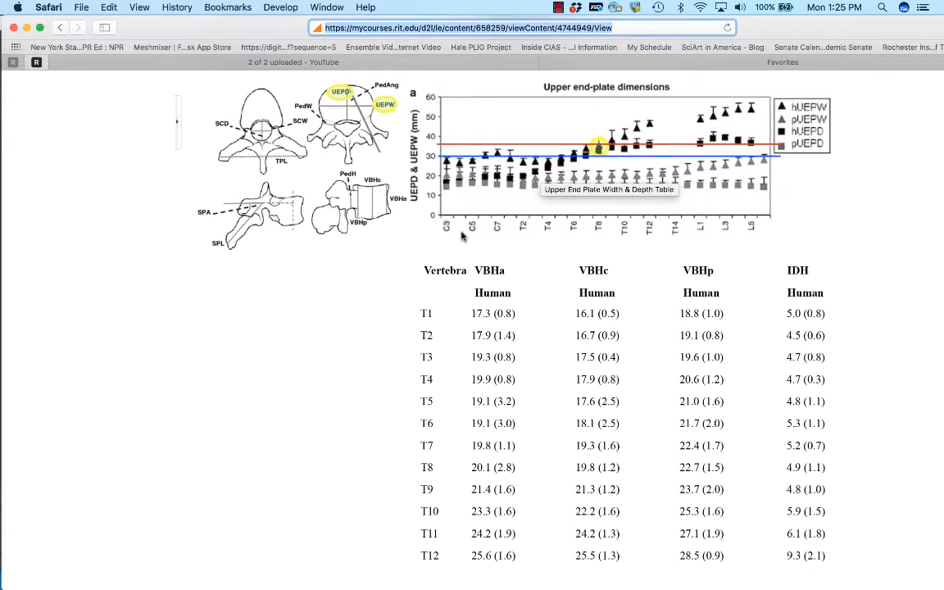
mouse_move(577, 194)
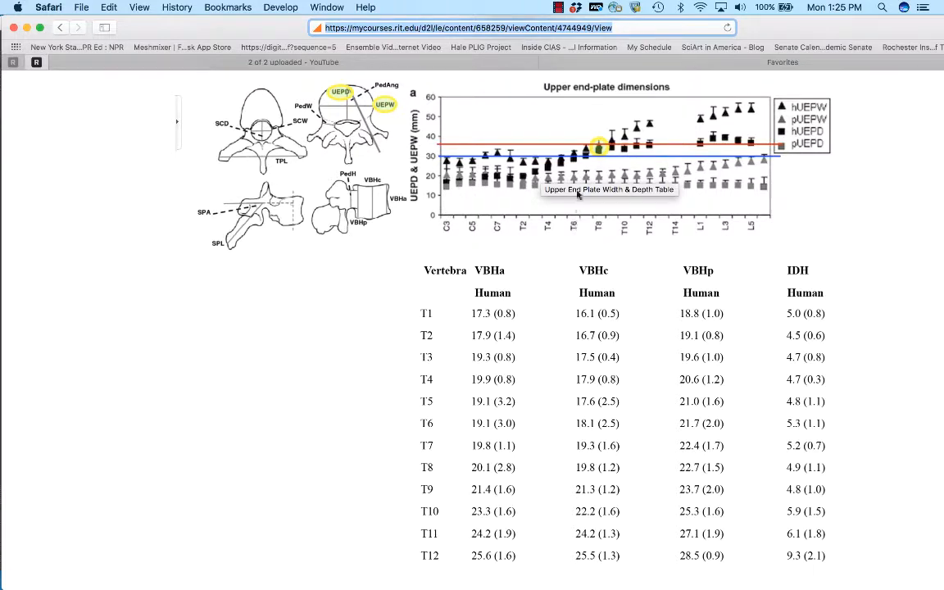
mouse_move(574, 160)
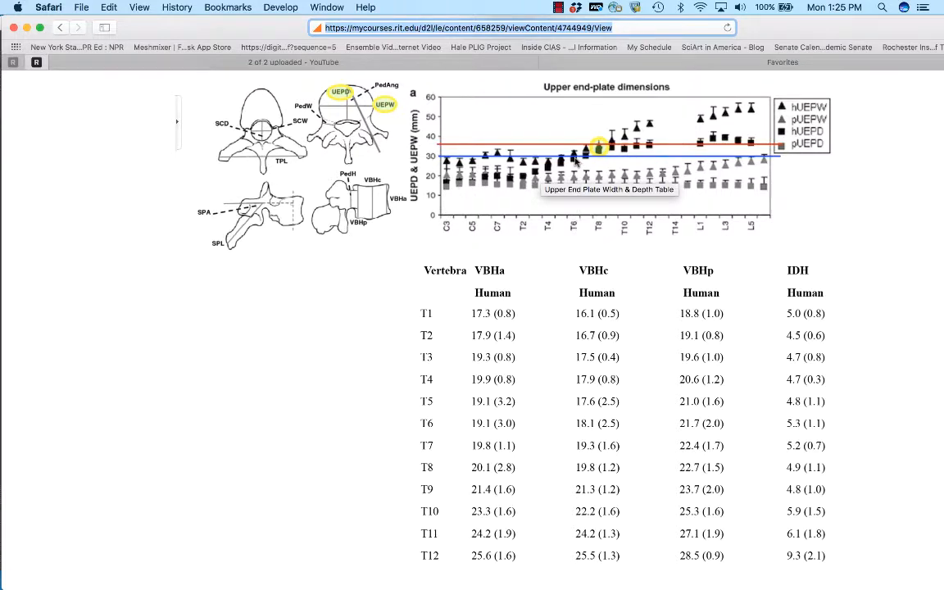
mouse_move(783, 109)
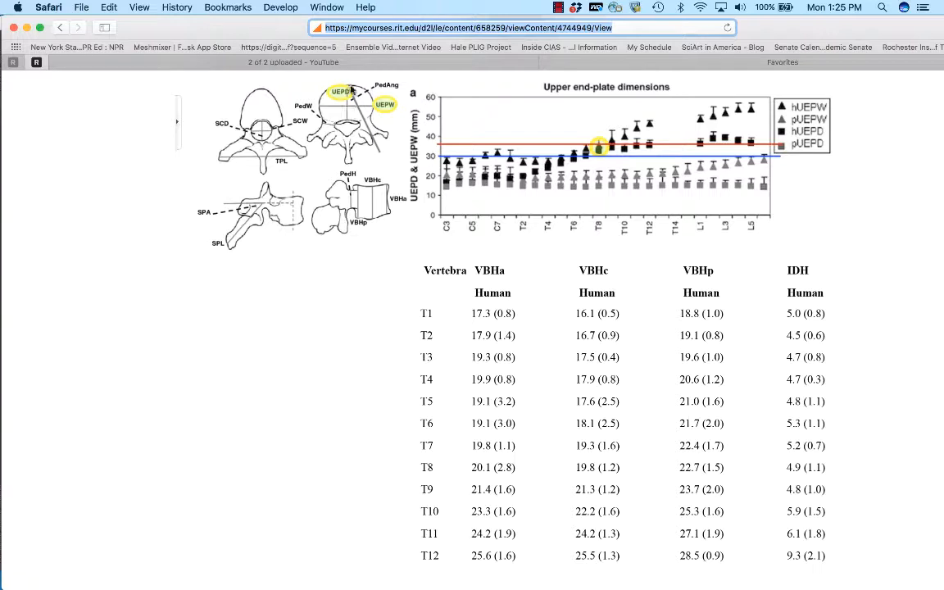
mouse_move(620, 147)
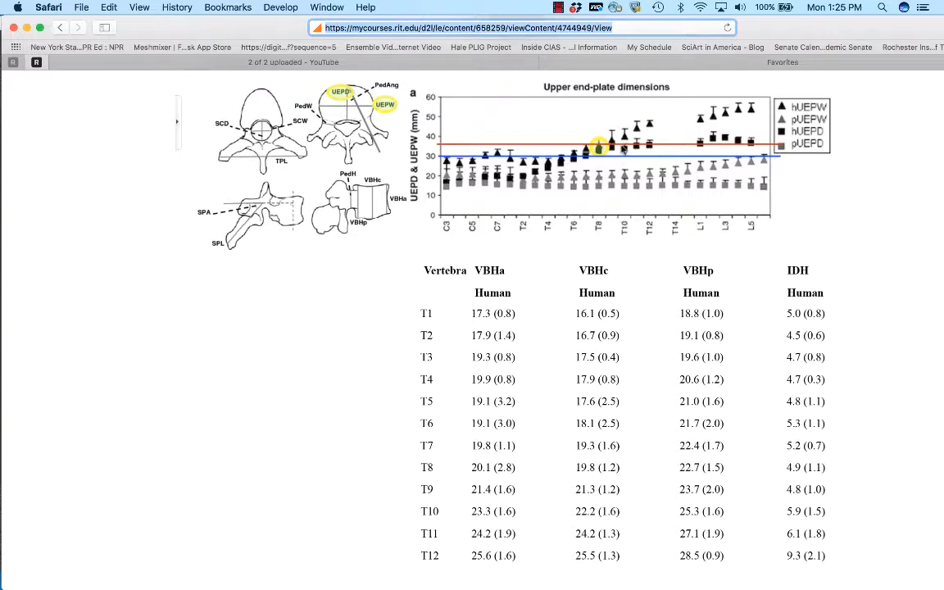
mouse_move(618, 149)
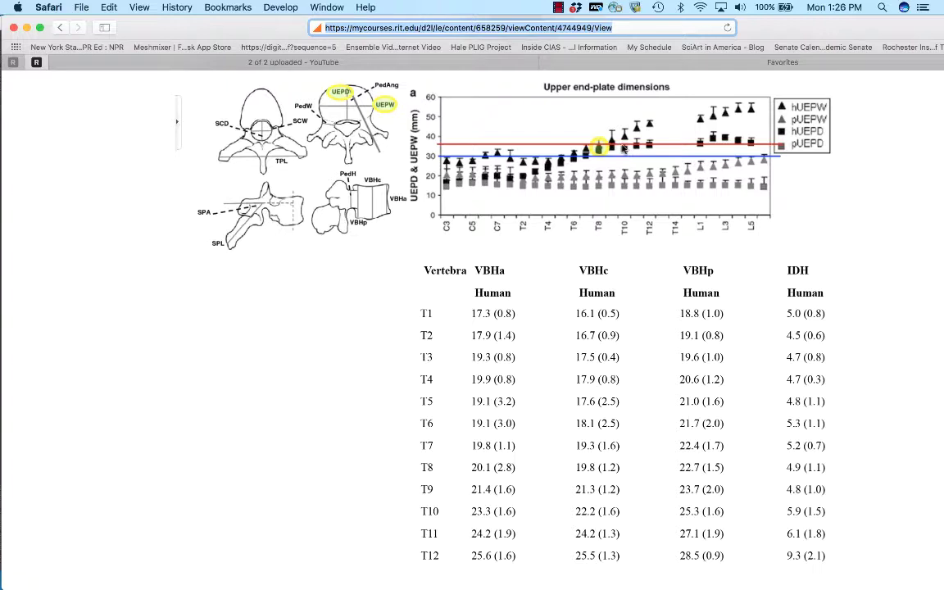
mouse_move(793, 132)
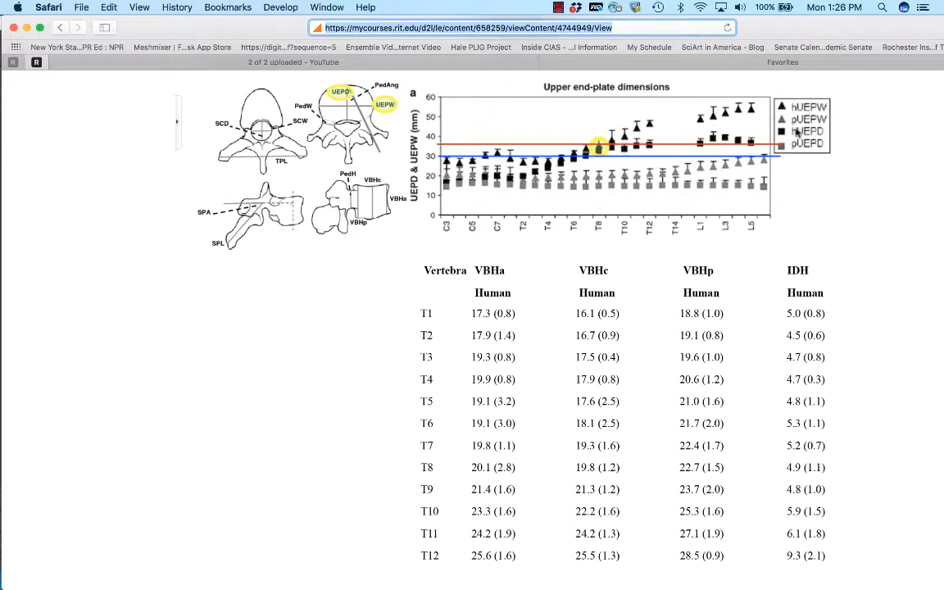
mouse_move(635, 186)
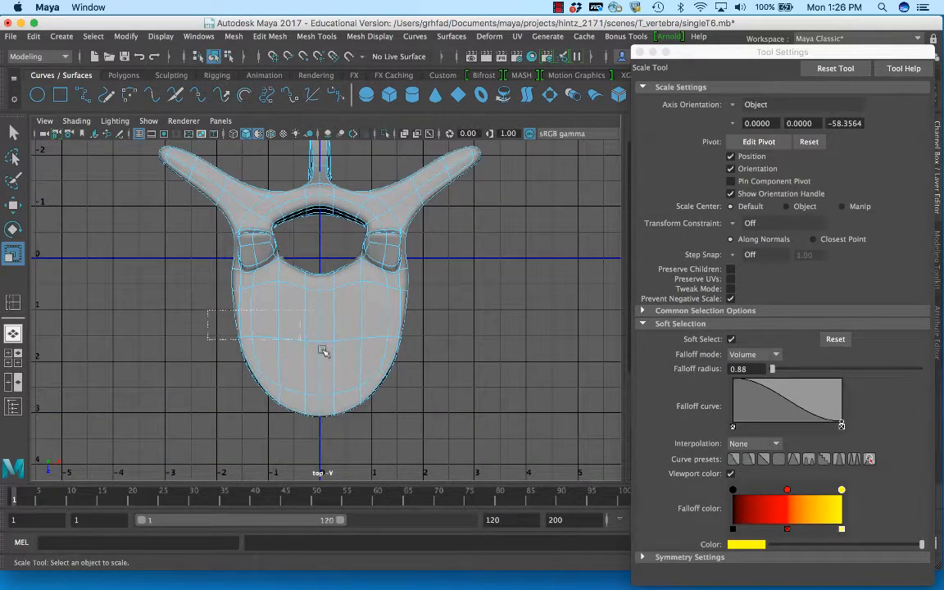
- Marquee-select the vertebral body faces in top view with soft selection enabled
left_click(320, 351)
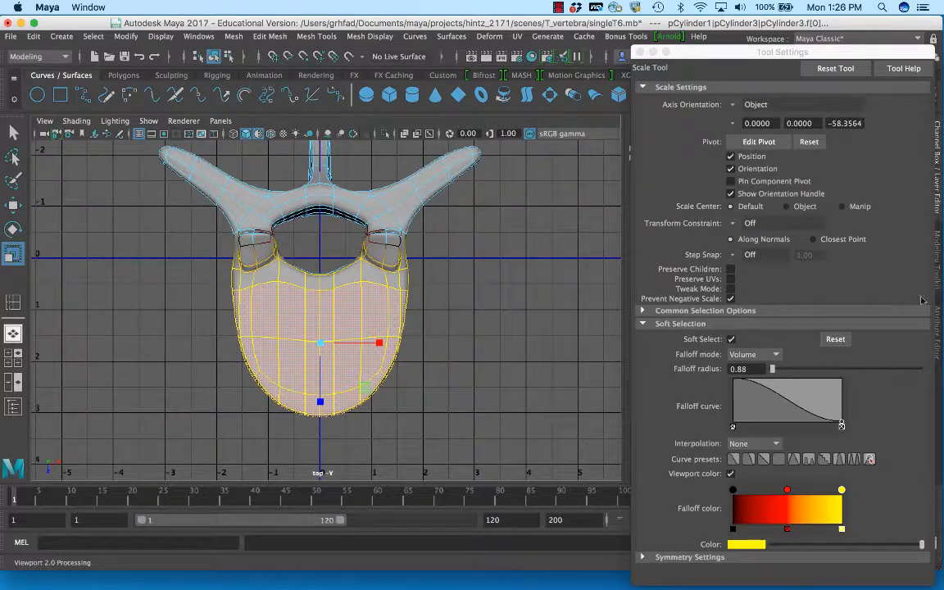
mouse_move(403, 457)
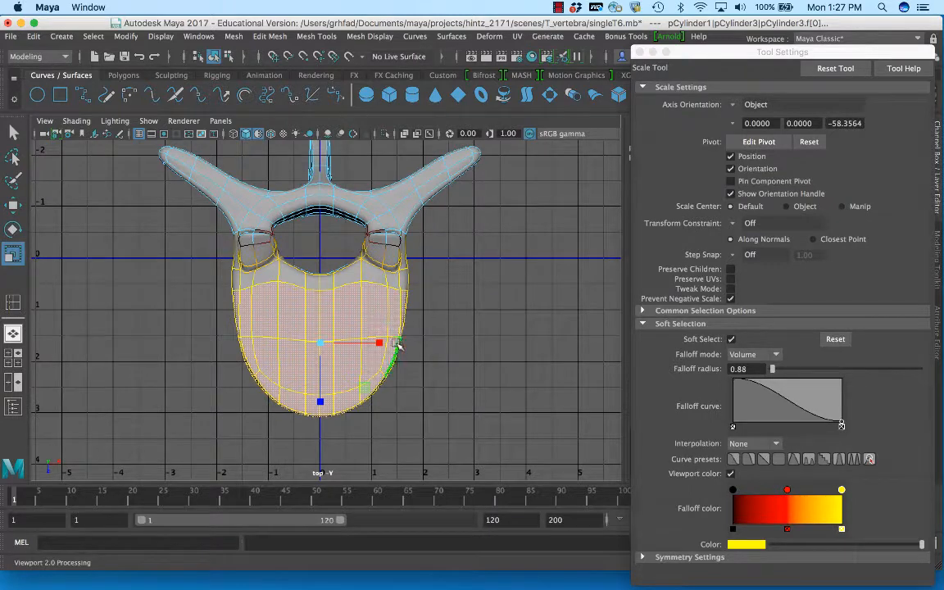
- Scale the selected vertebral body faces along X to widen the body sideways
left_click_drag(397, 343, 381, 344)
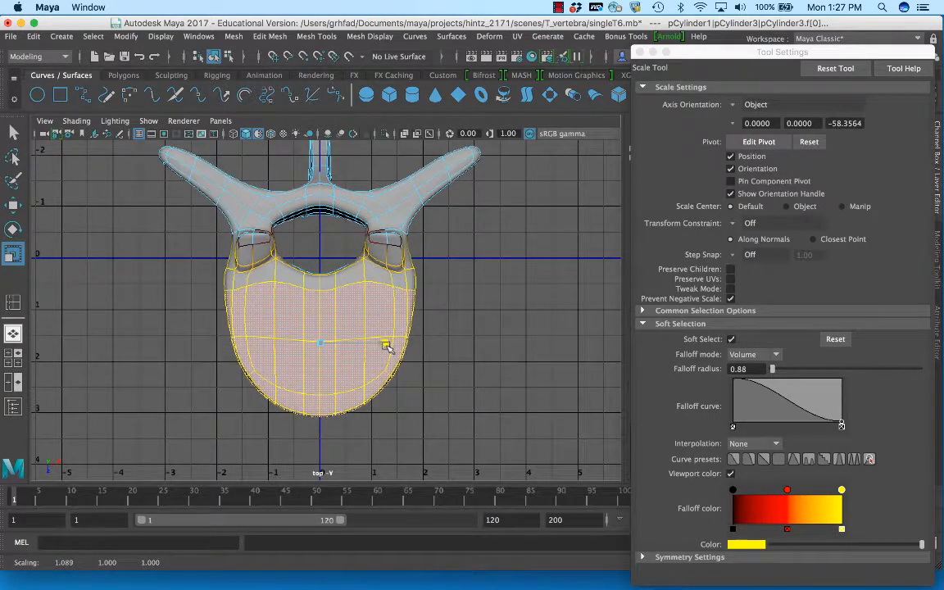
left_click_drag(386, 341, 388, 345)
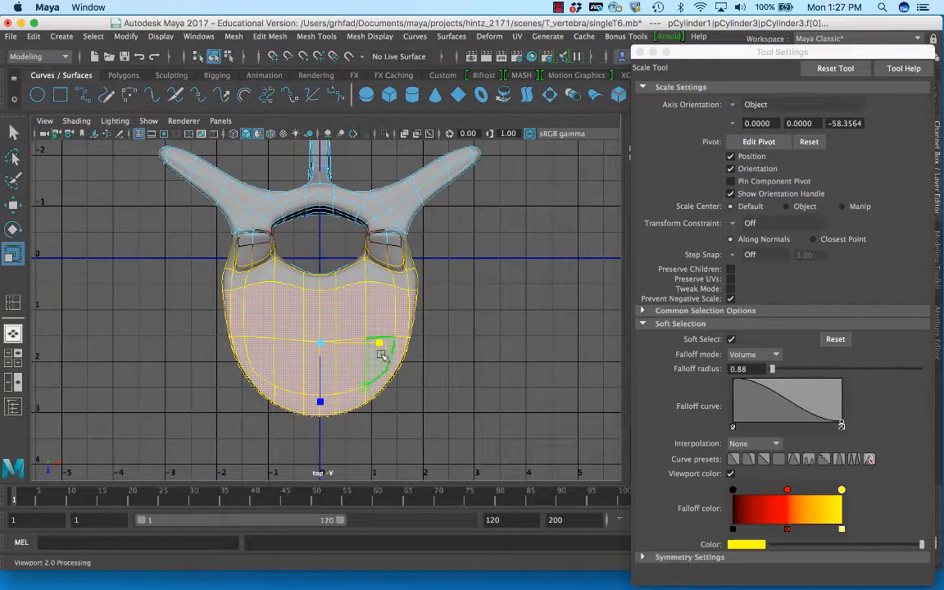
left_click_drag(379, 343, 380, 345)
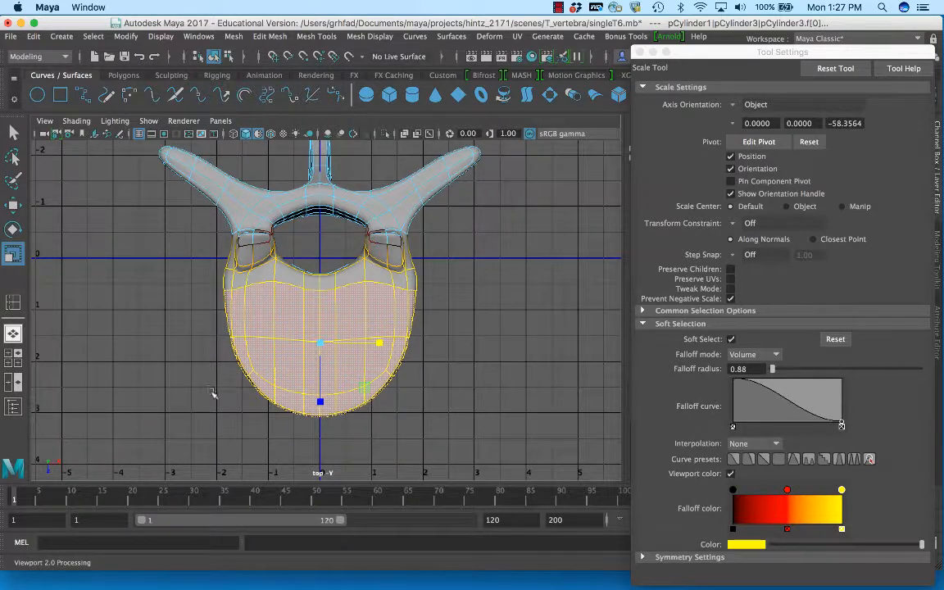
mouse_move(73, 281)
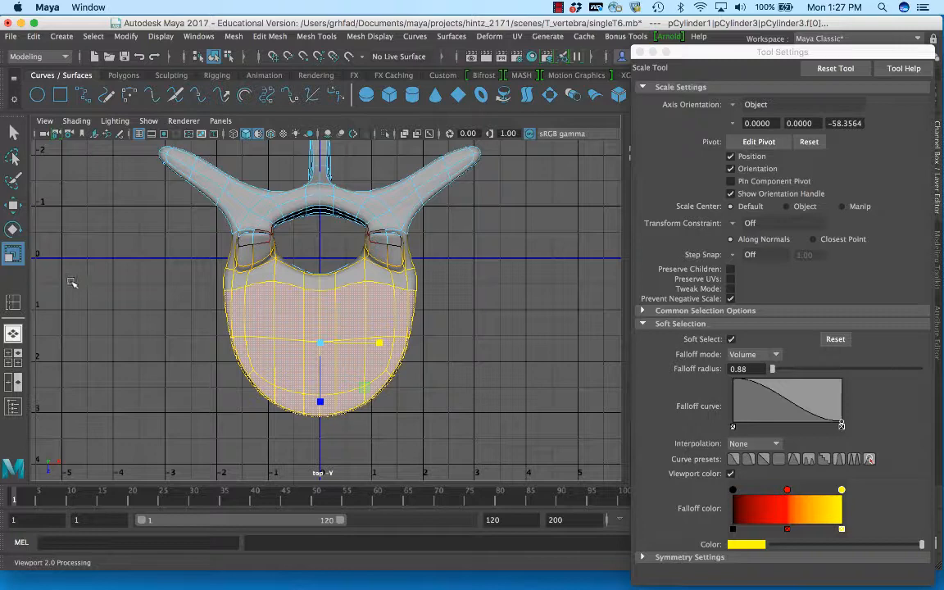
mouse_move(76, 307)
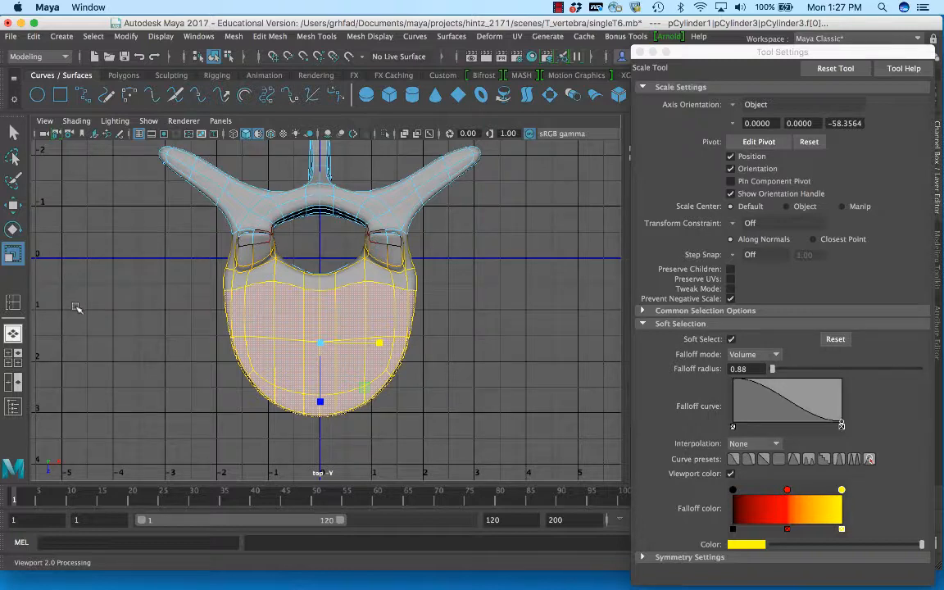
mouse_move(74, 382)
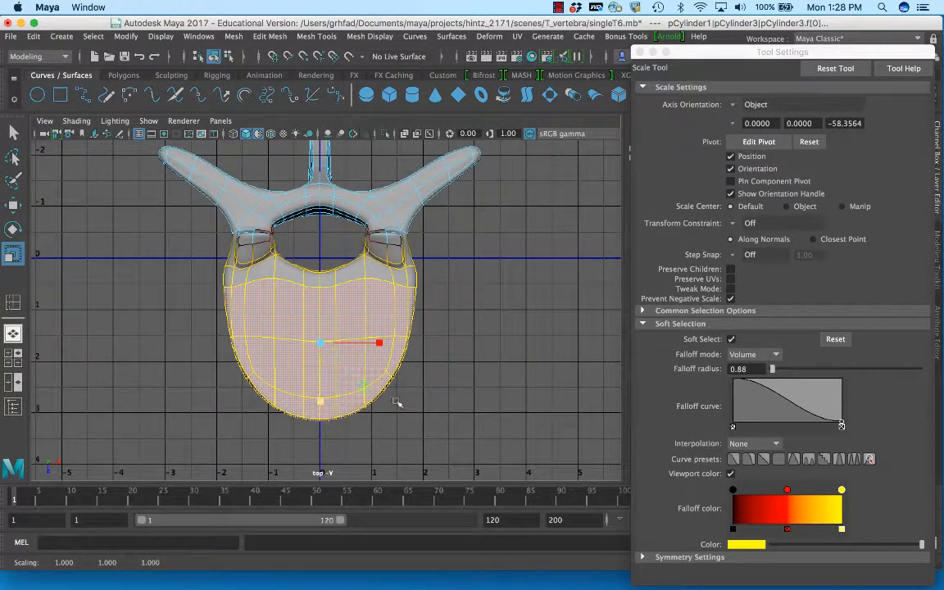
mouse_move(525, 401)
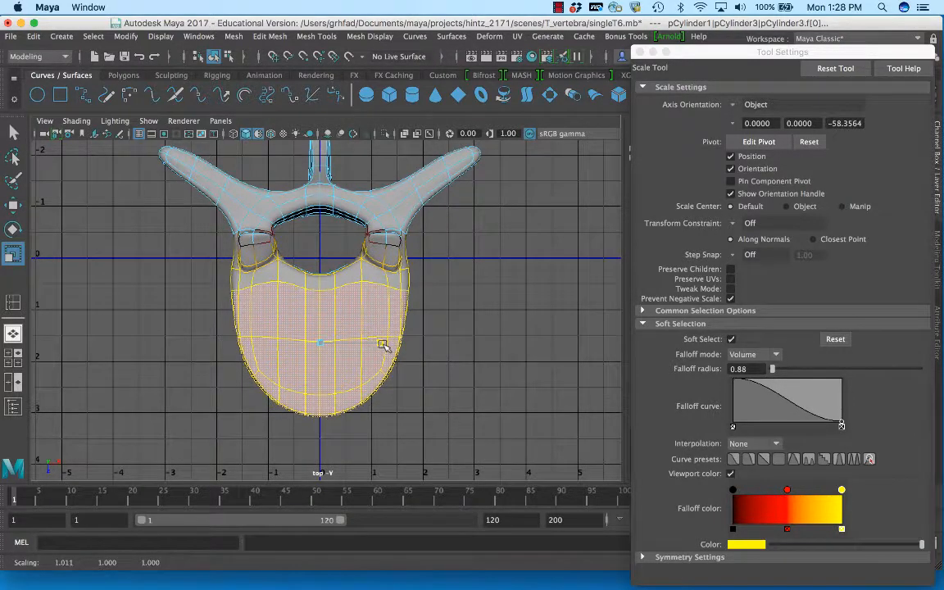
- Nudge the vertebral body width along X, then lengthen the body front to back
left_click_drag(385, 344, 391, 346)
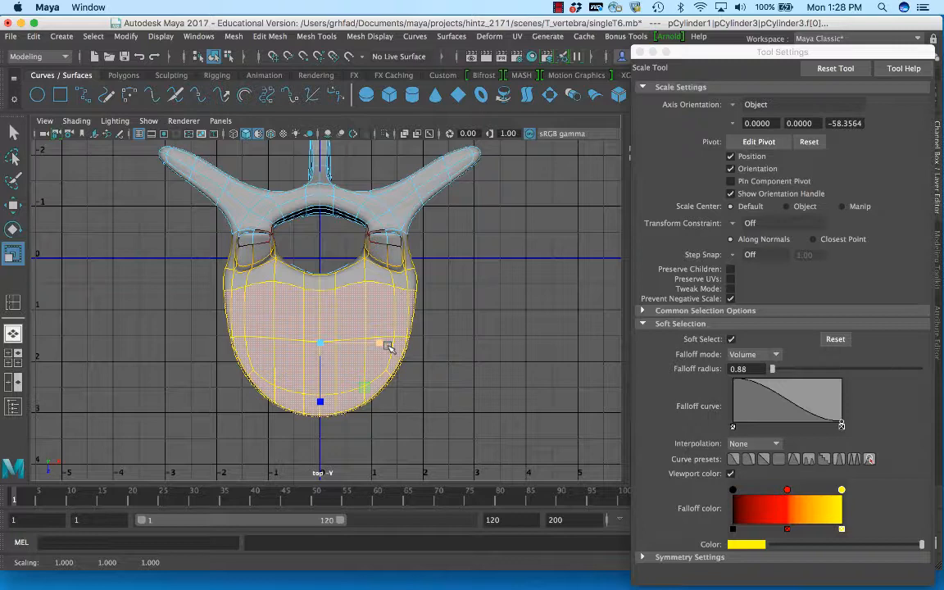
left_click(758, 141)
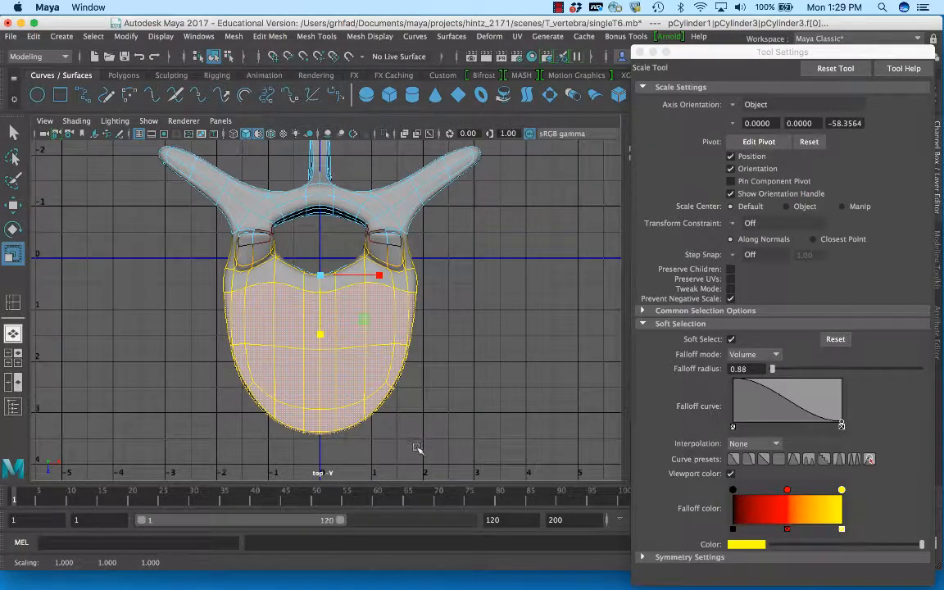
- Clear the face selection and scale the middle edge loop slightly along X
left_click(549, 10)
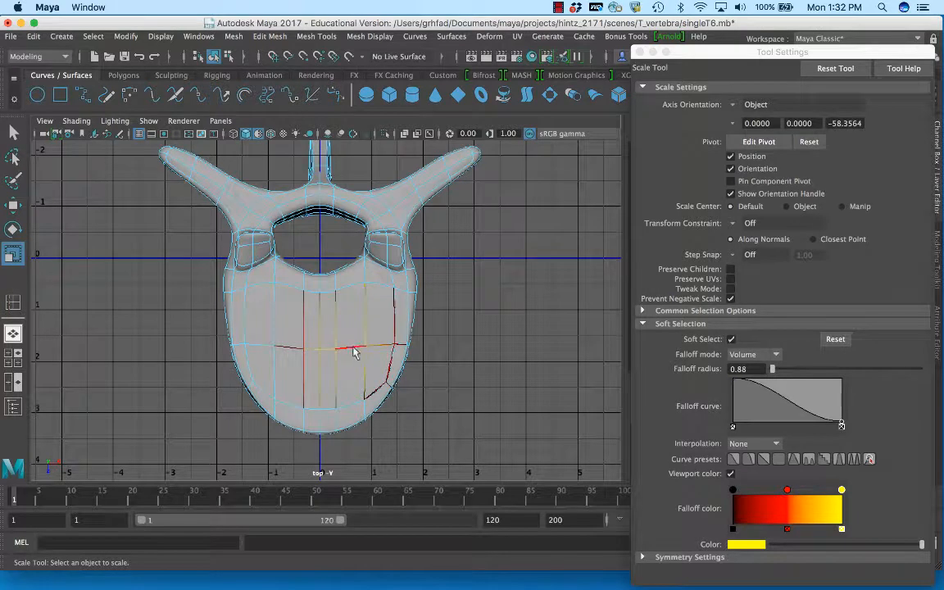
left_click_drag(336, 352, 381, 346)
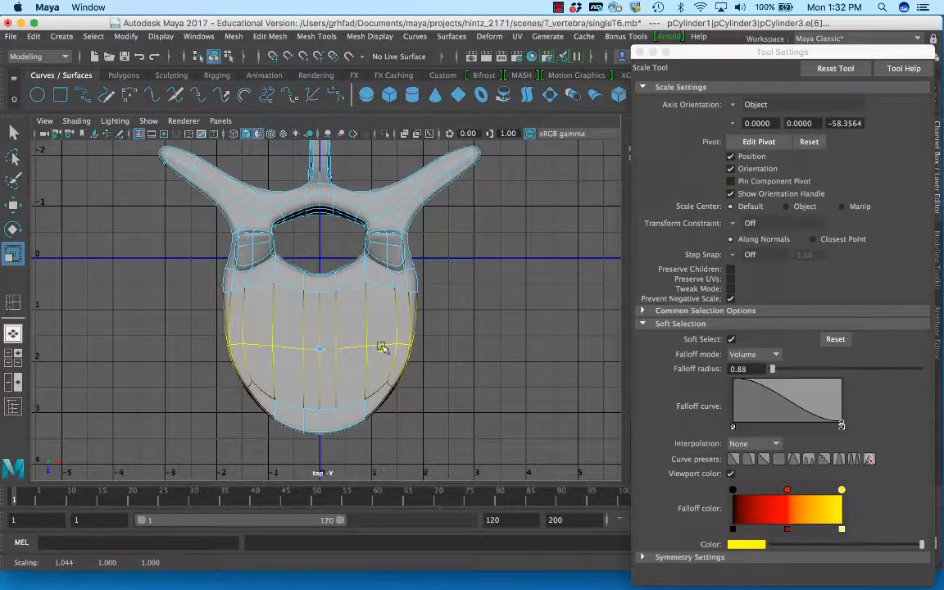